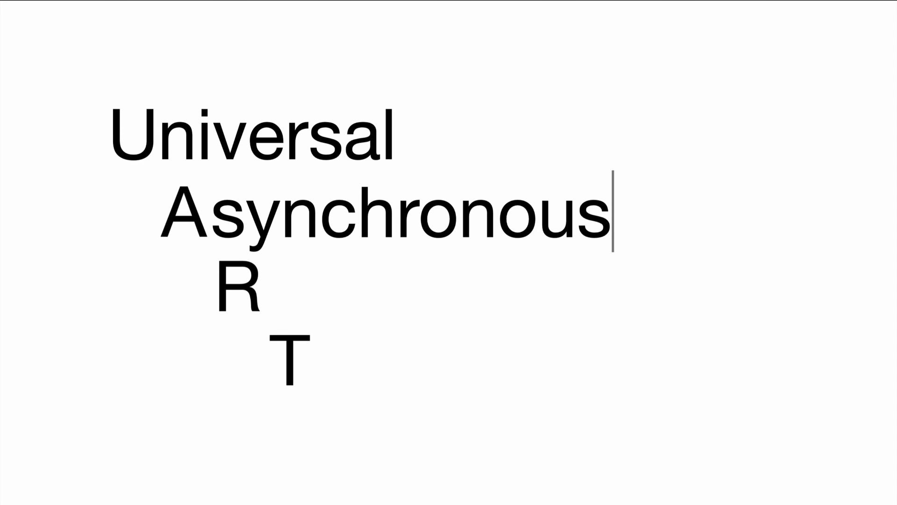
{"action": "type", "text": "eceiver"}
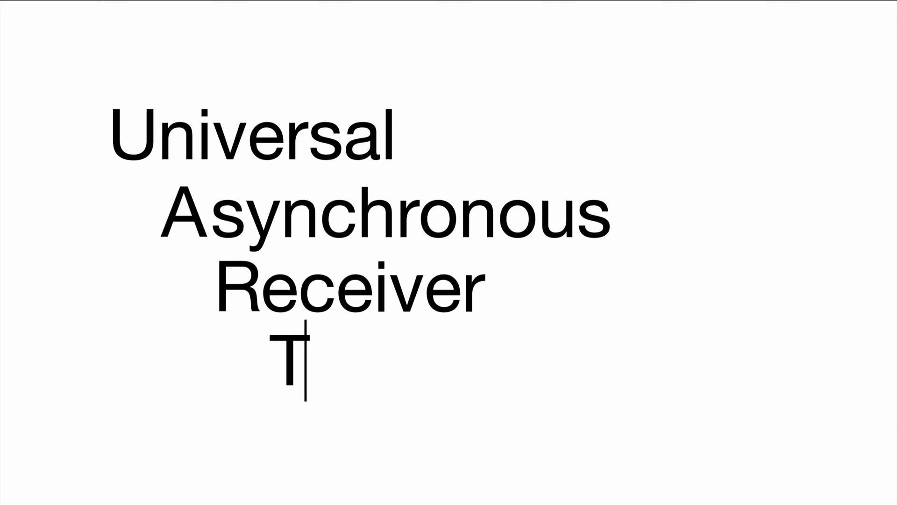
{"action": "type", "text": "ransmitter"}
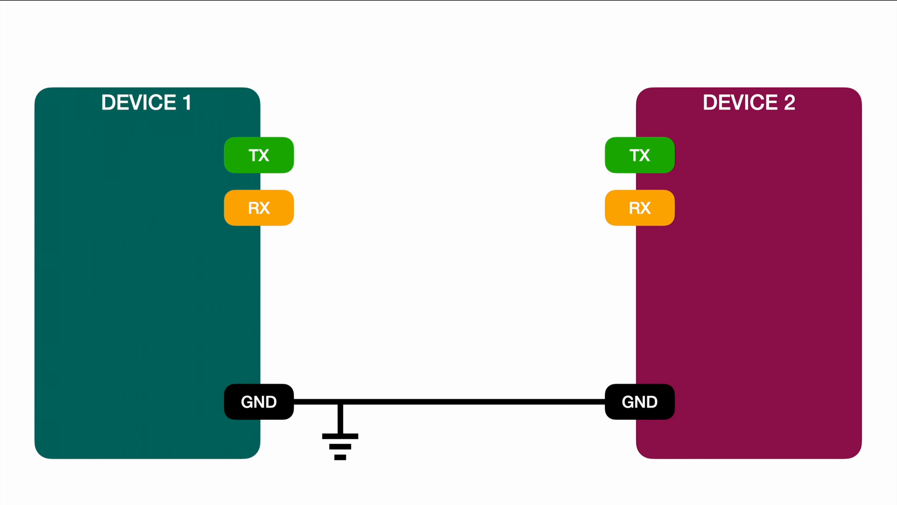
{"action": "type", "text": "TRANS"}
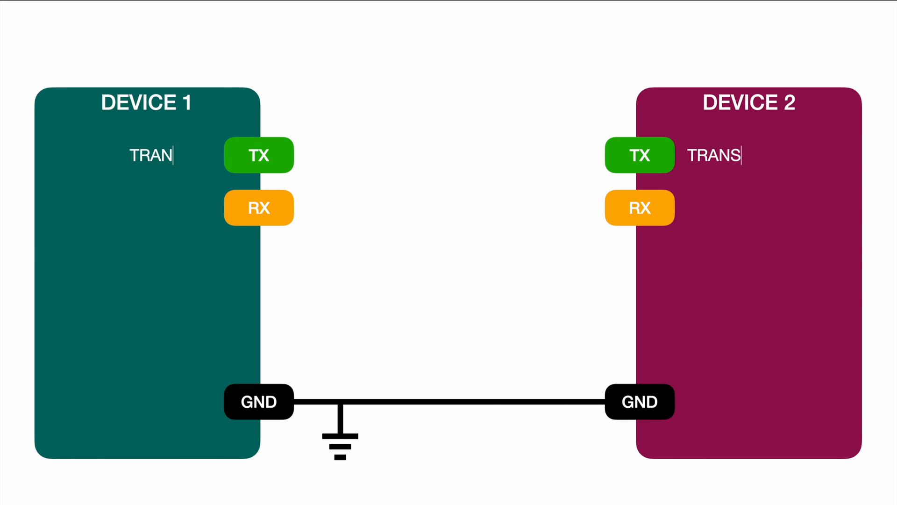